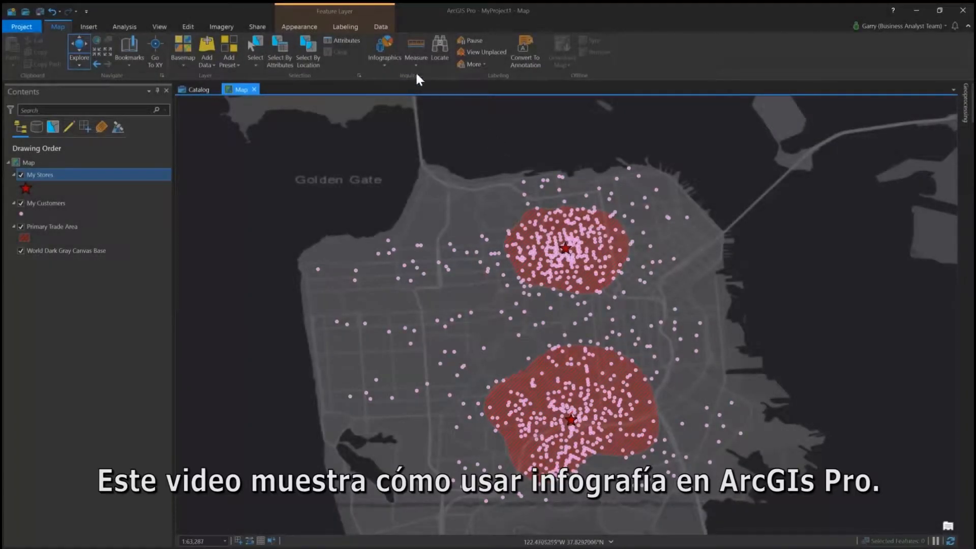
pyautogui.moveTo(385, 50)
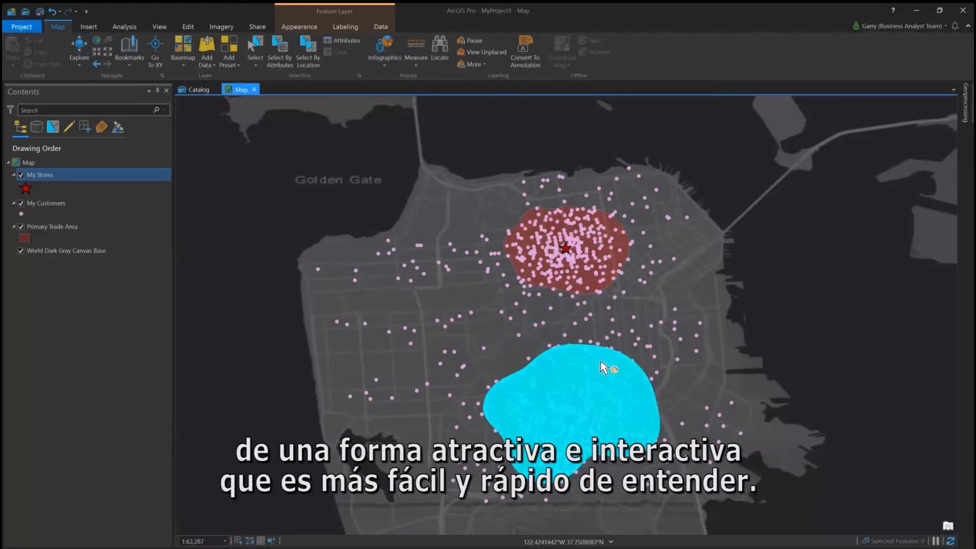
# Show the Tapestry Profile infographic for the southern trade area with Urban Chic details expanded
pyautogui.click(384, 51)
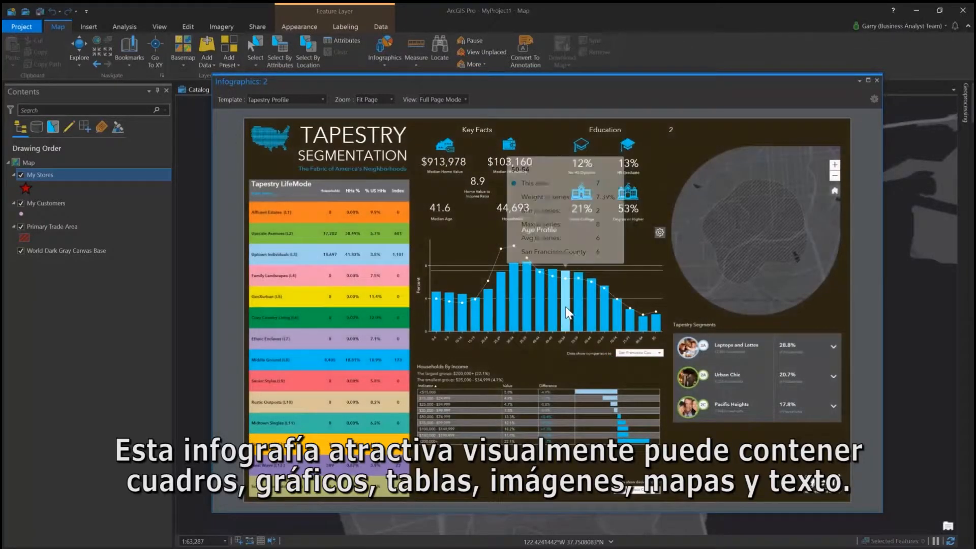
pyautogui.moveTo(583, 403)
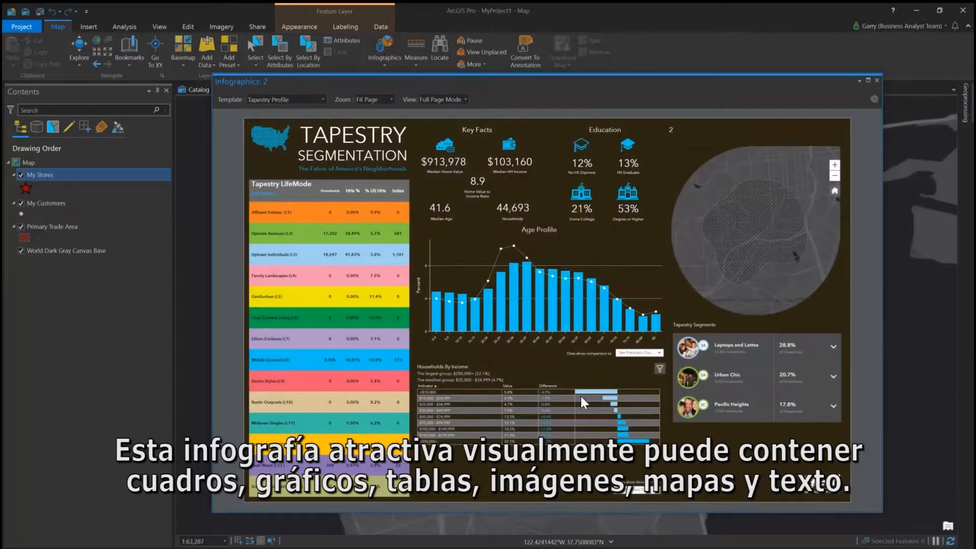
pyautogui.click(833, 376)
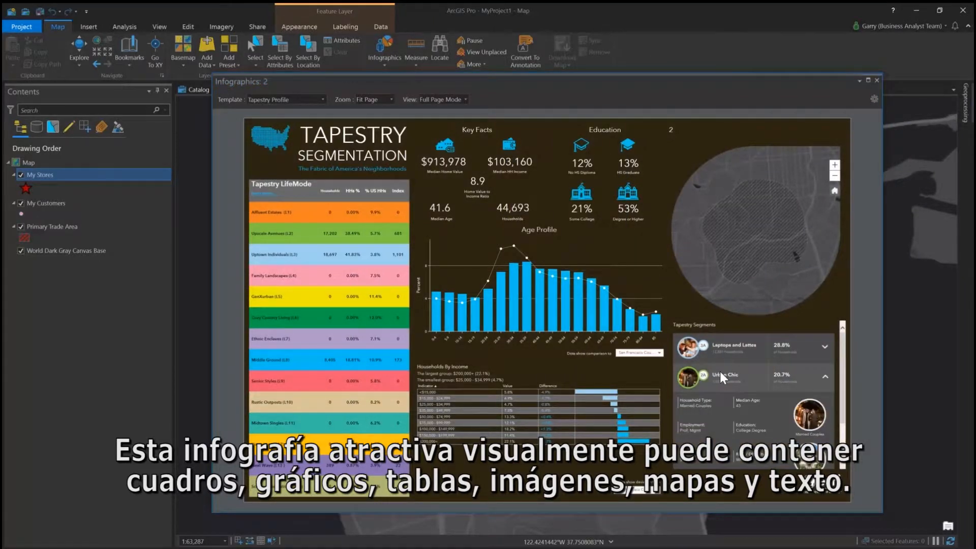
pyautogui.moveTo(781, 290)
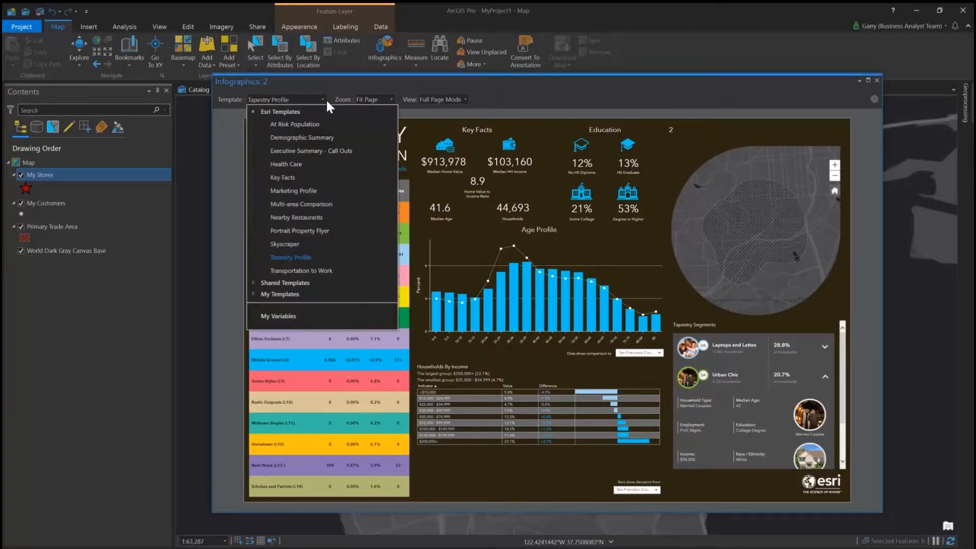
# Switch the infographic to the Key Facts template and view its age pyramid, then dismiss it
pyautogui.click(282, 177)
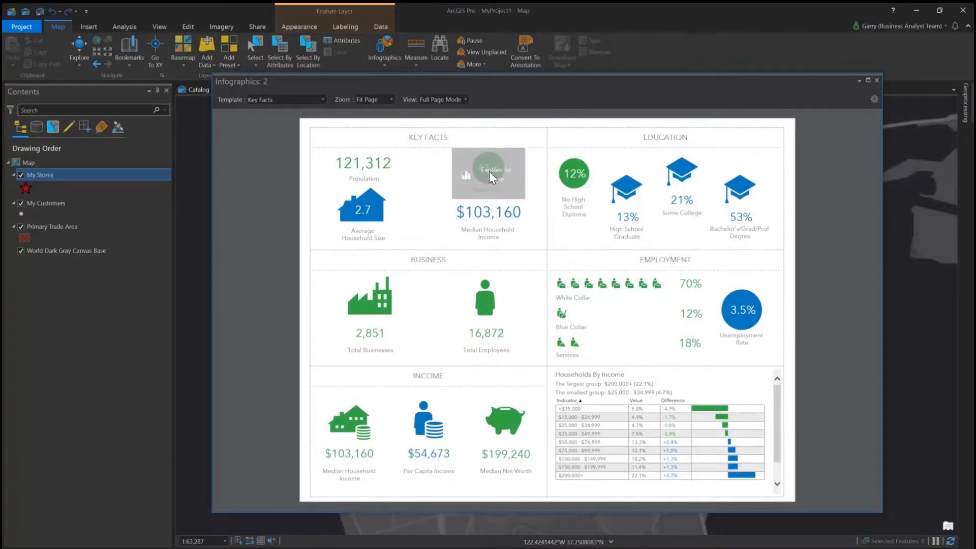
pyautogui.click(489, 173)
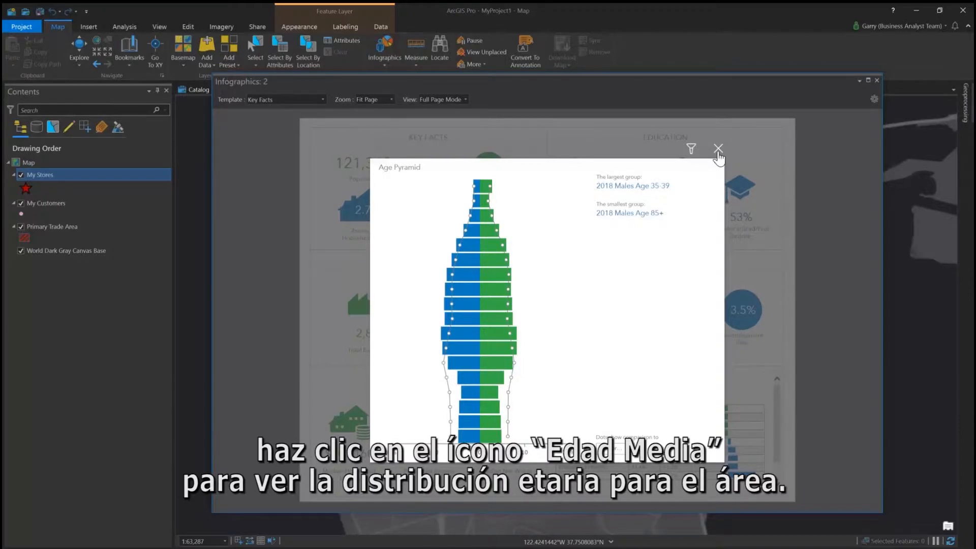
pyautogui.click(719, 148)
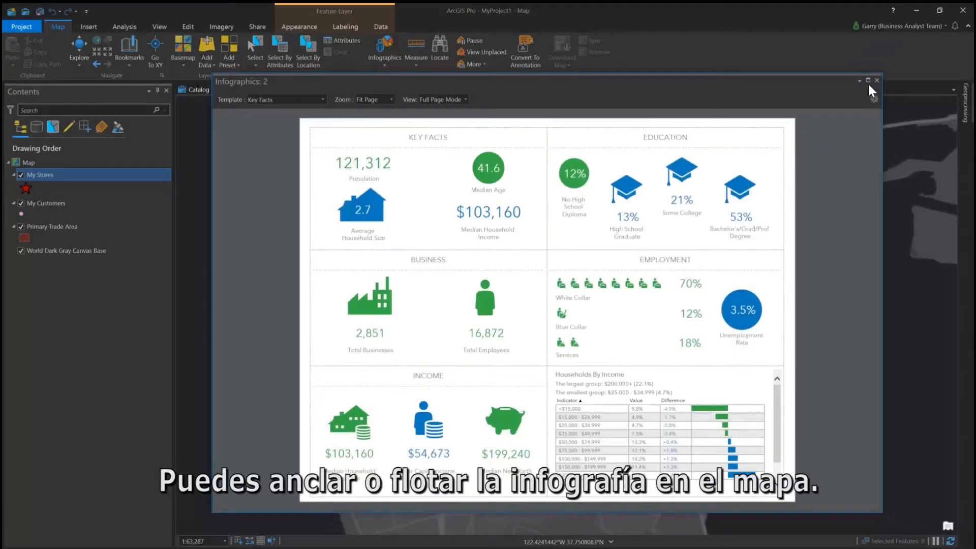
# Dock the Key Facts infographic beside the map, then float it to fill the screen
pyautogui.click(861, 81)
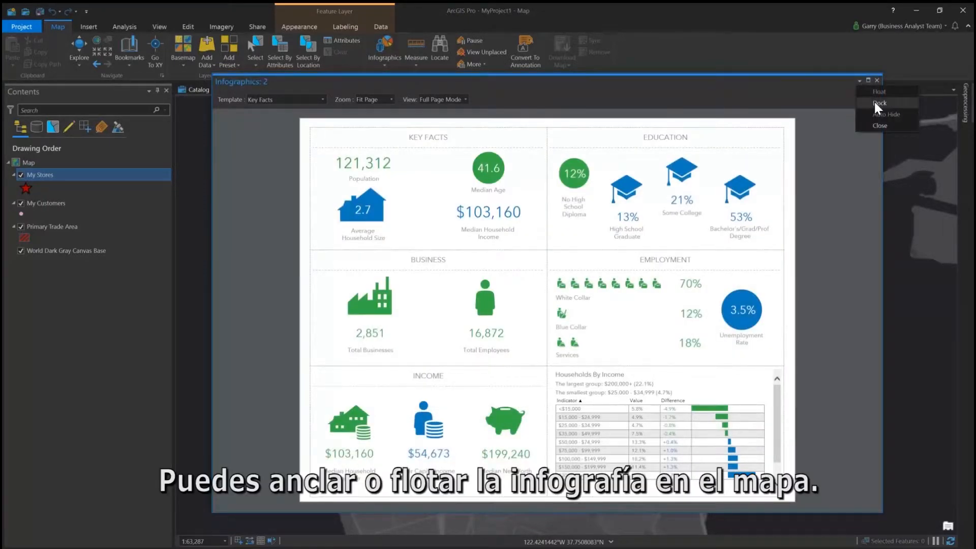
pyautogui.click(879, 103)
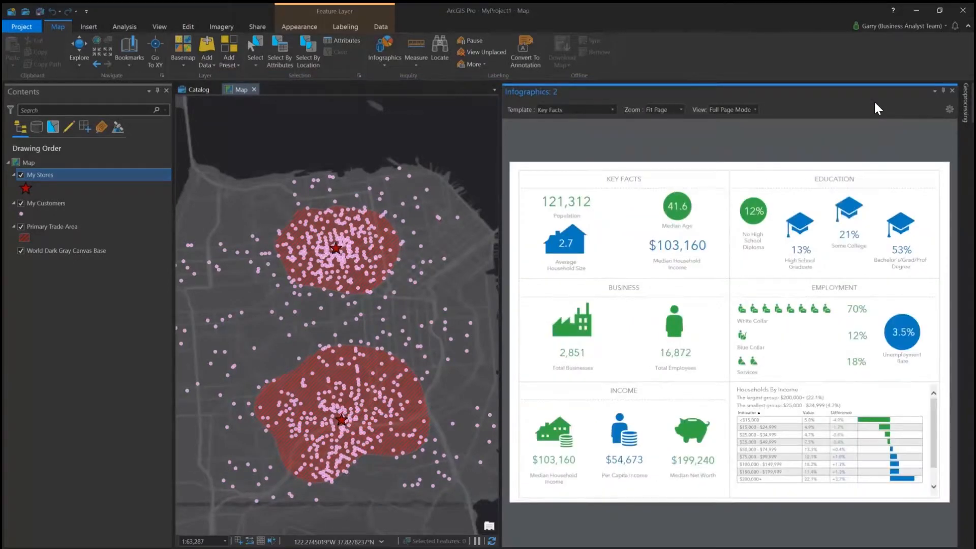
pyautogui.click(939, 89)
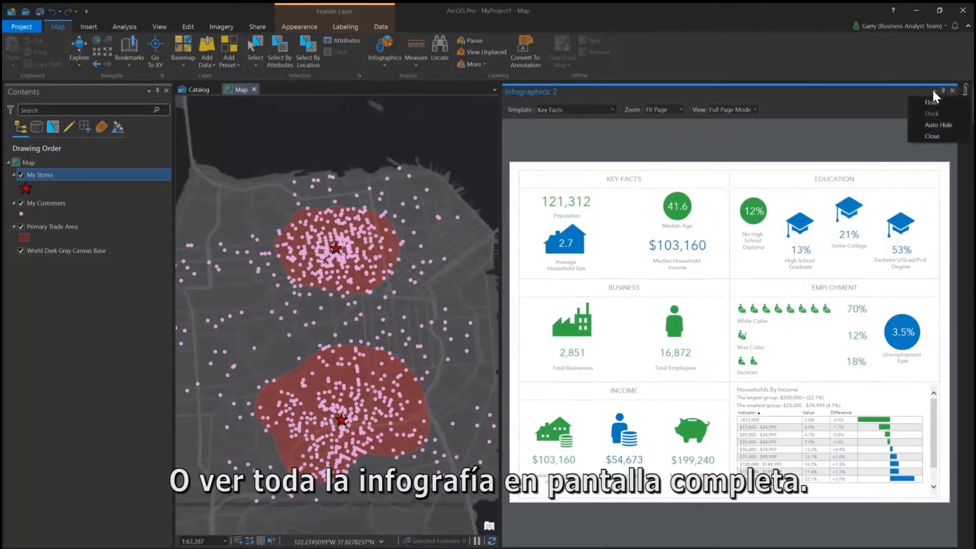
pyautogui.click(933, 101)
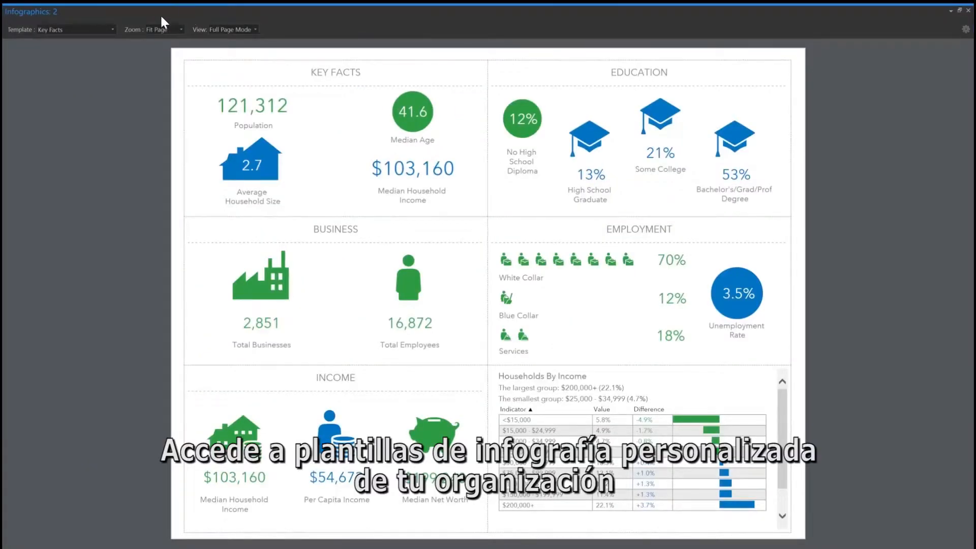
# Apply the custom Nearby banks template from My Templates to the infographic
pyautogui.click(112, 29)
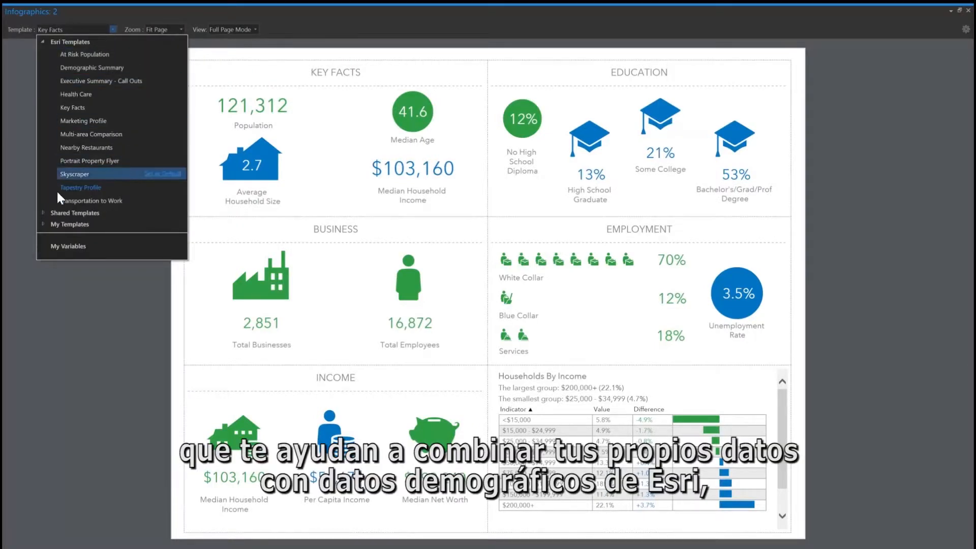
pyautogui.click(42, 224)
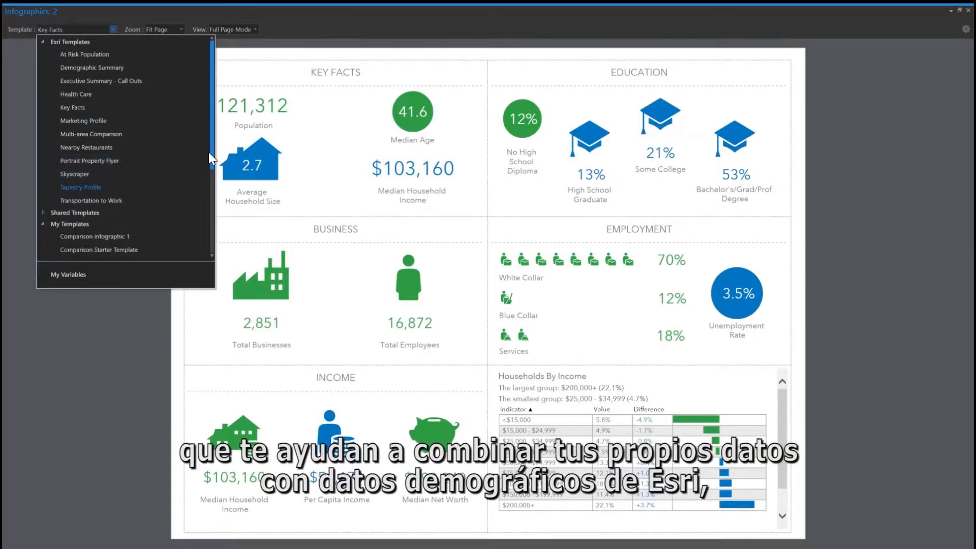
pyautogui.scroll(-3)
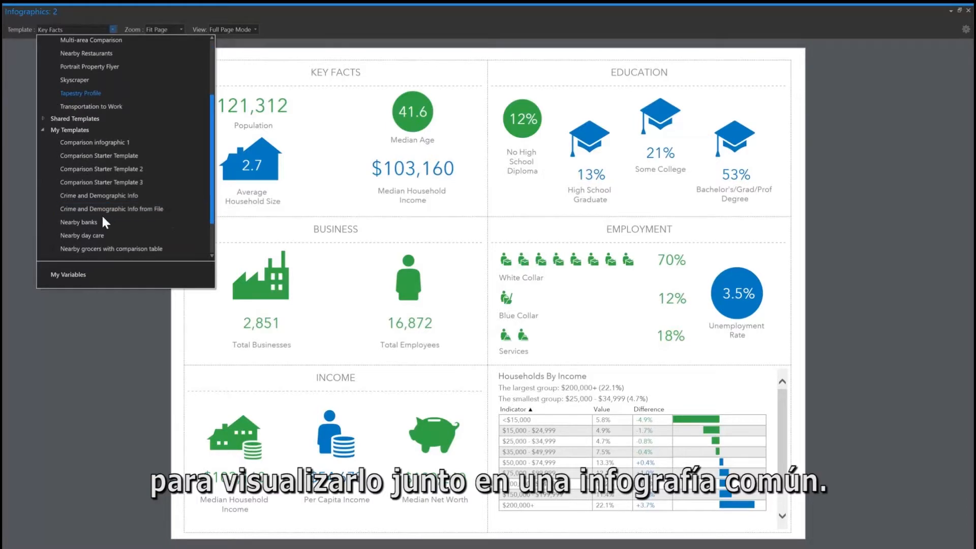
pyautogui.click(79, 223)
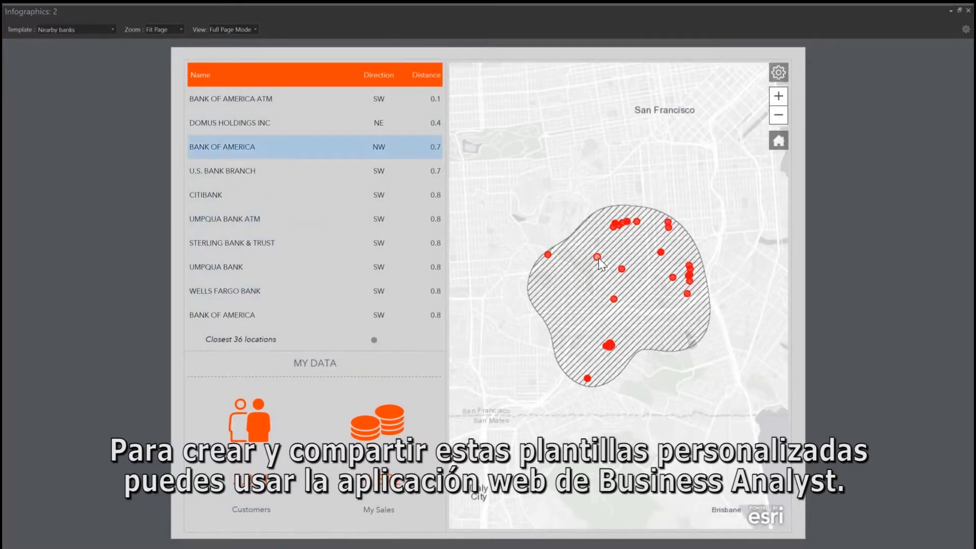
pyautogui.moveTo(386, 436)
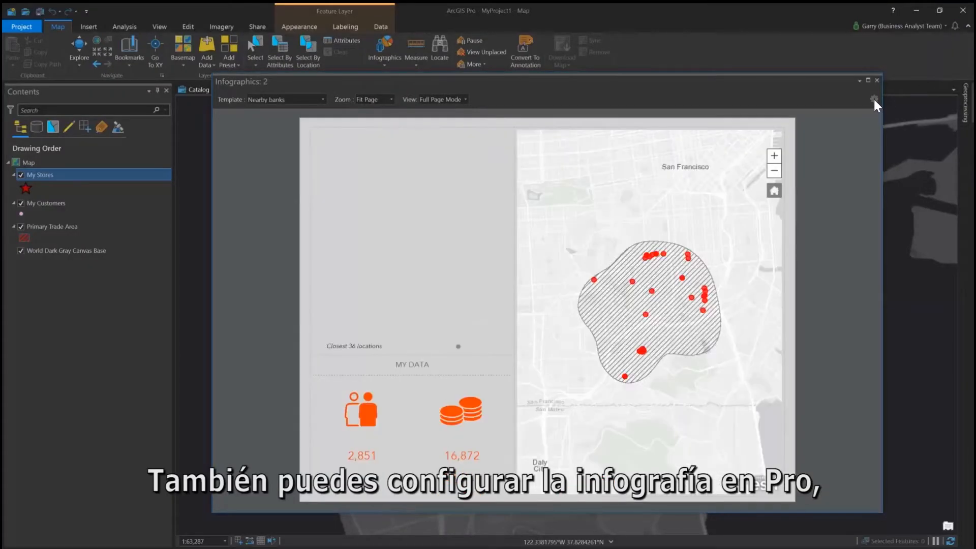
# Add 2018 Median Age to the infographic's My Variables list and apply the configuration
pyautogui.click(875, 99)
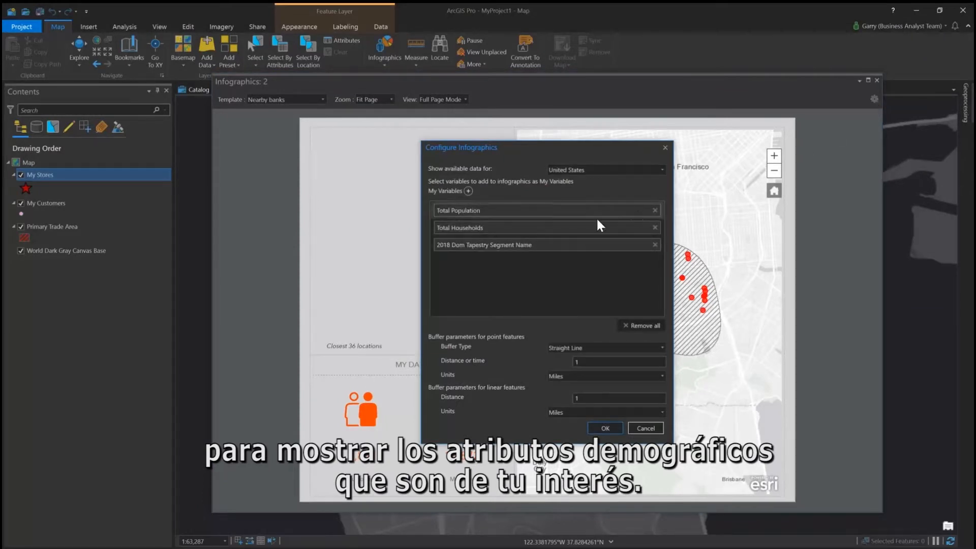
pyautogui.click(467, 191)
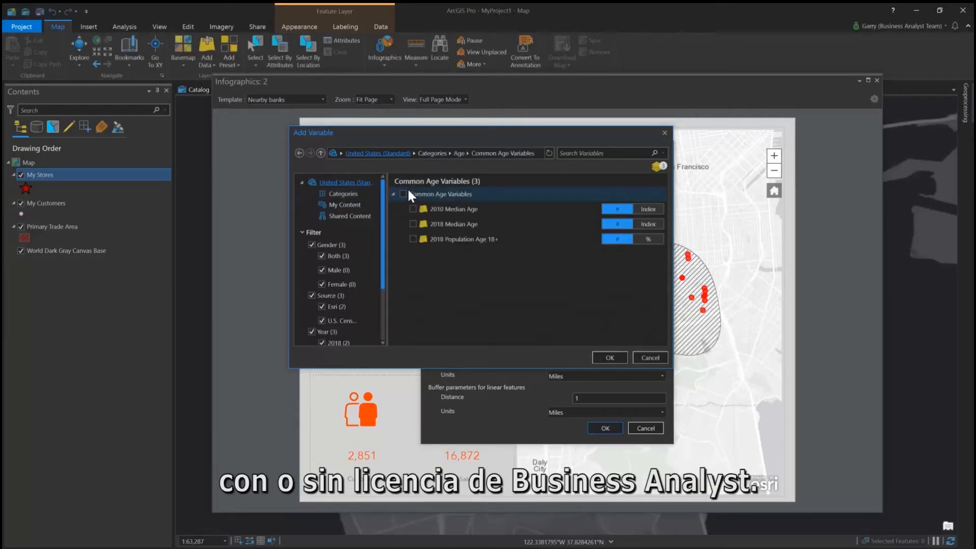
pyautogui.click(414, 224)
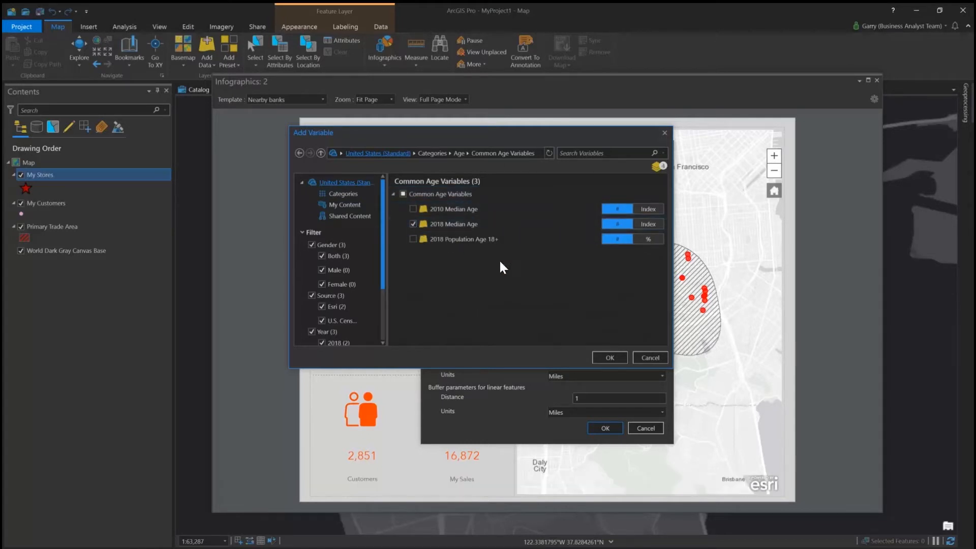
pyautogui.click(610, 357)
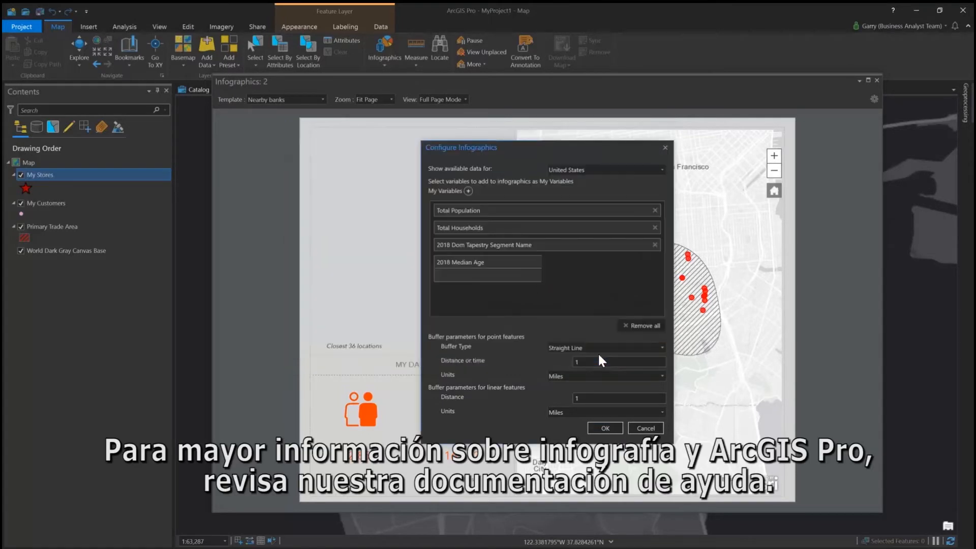
pyautogui.click(603, 429)
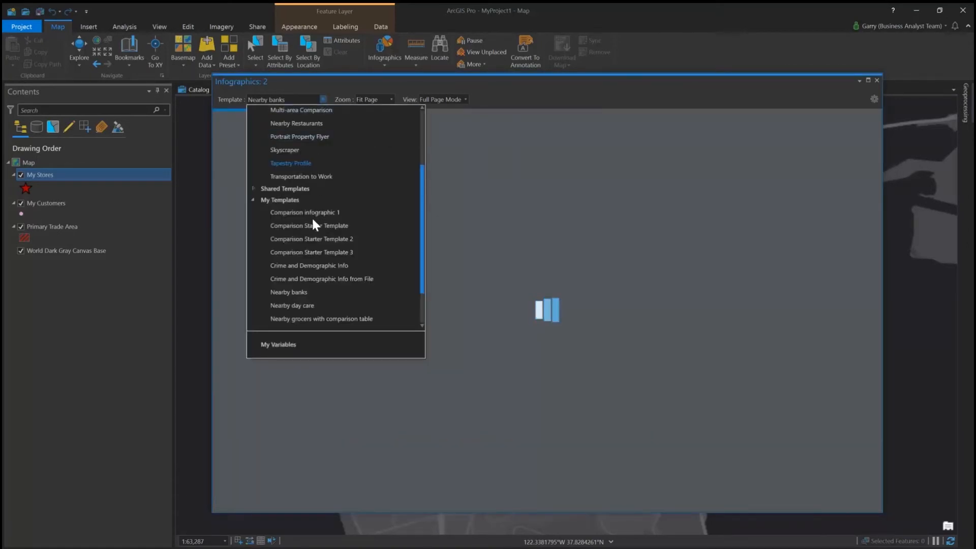
# Display the My Variables infographic with population, households, tapestry segment and median age
pyautogui.click(279, 345)
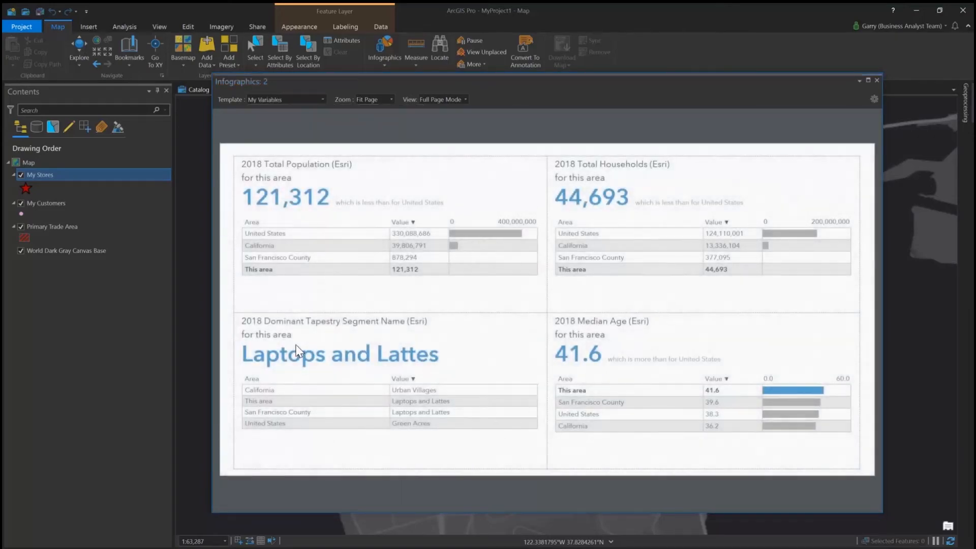